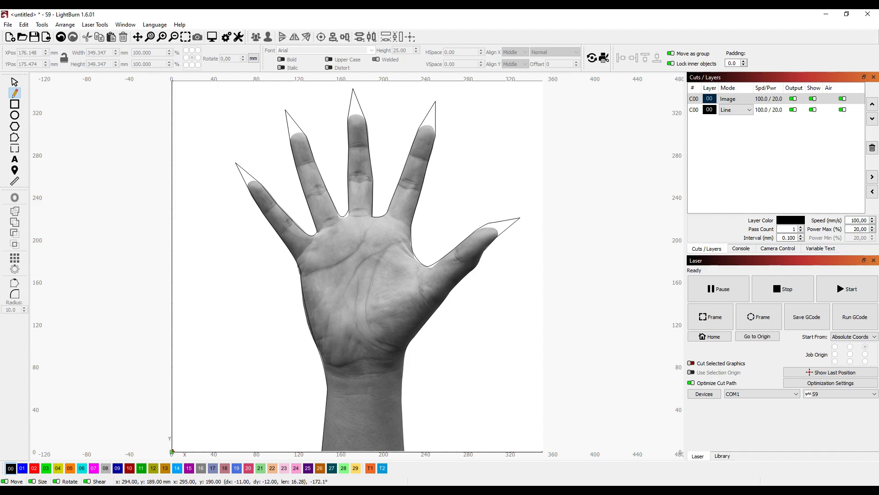
# Zoom into the fingertips to reshape the outline nodes along the finger edges.
pyautogui.scroll(3)
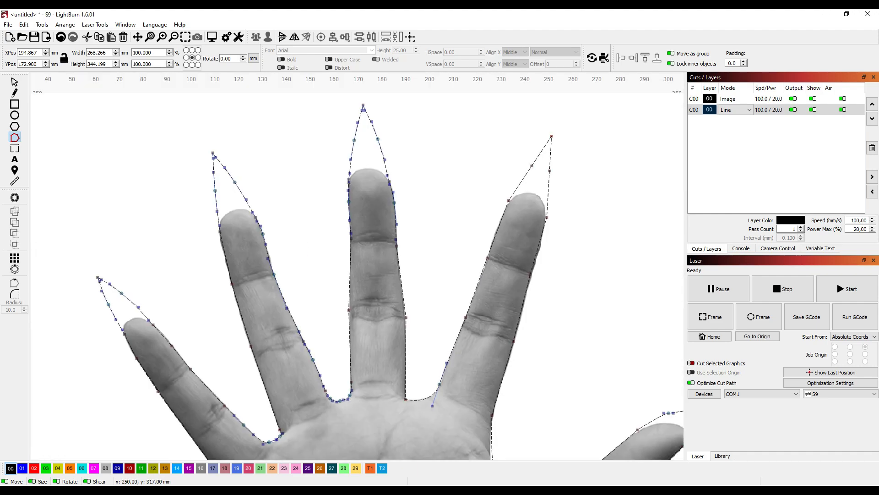
# Zoom in on the traced outline before saving the project as 'hand'.
pyautogui.scroll(3)
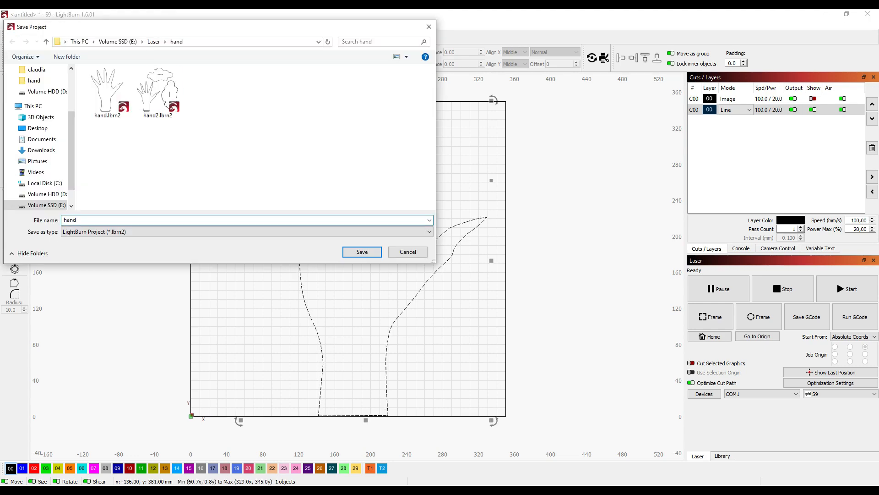
# Save the project as 'hand OK' in the hand folder.
pyautogui.click(362, 252)
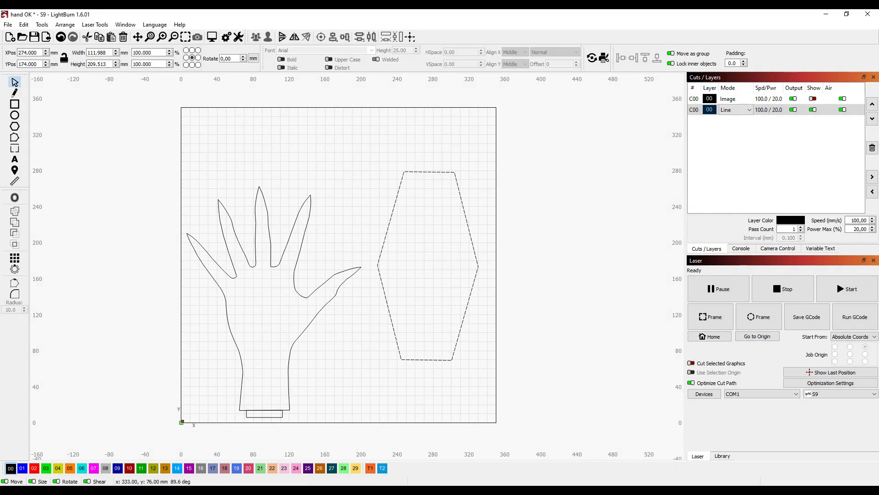
# Convert the hexagon to a path so its nodes can be smoothed into a curvy base.
pyautogui.rightClick(428, 264)
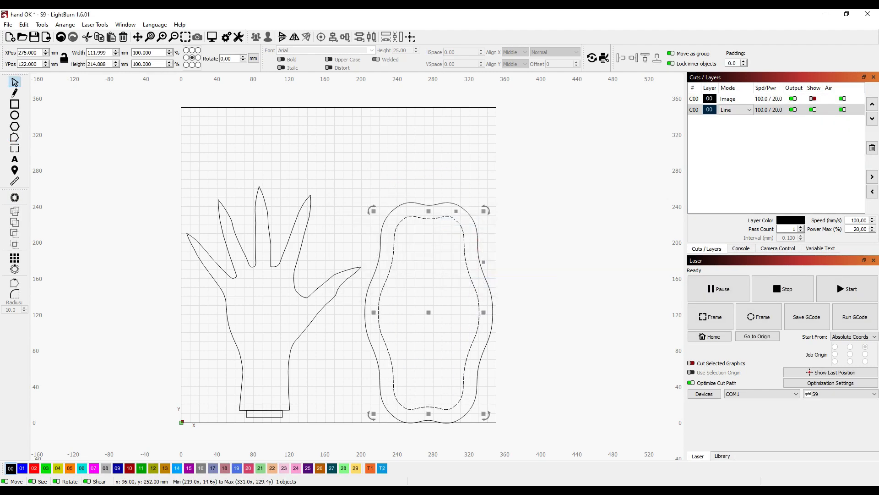
# Select the curvy base and zoom in to check the rectangular slot fits the tab.
pyautogui.click(264, 414)
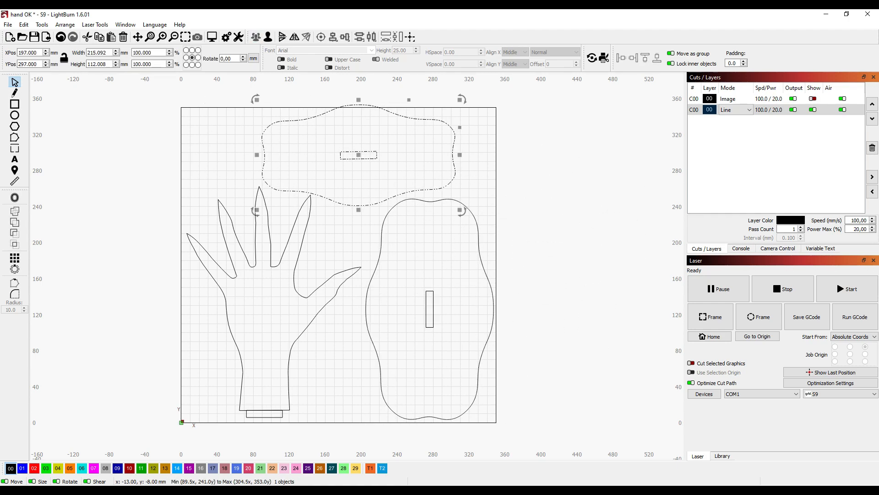
pyautogui.scroll(3)
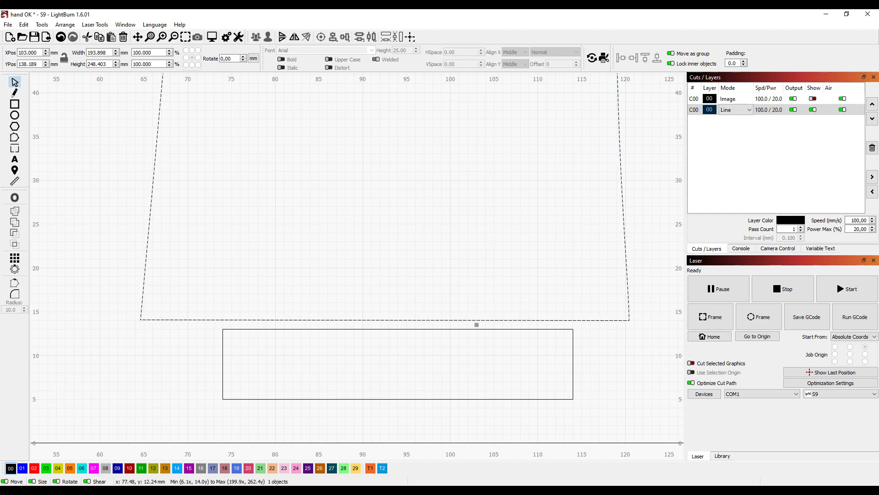